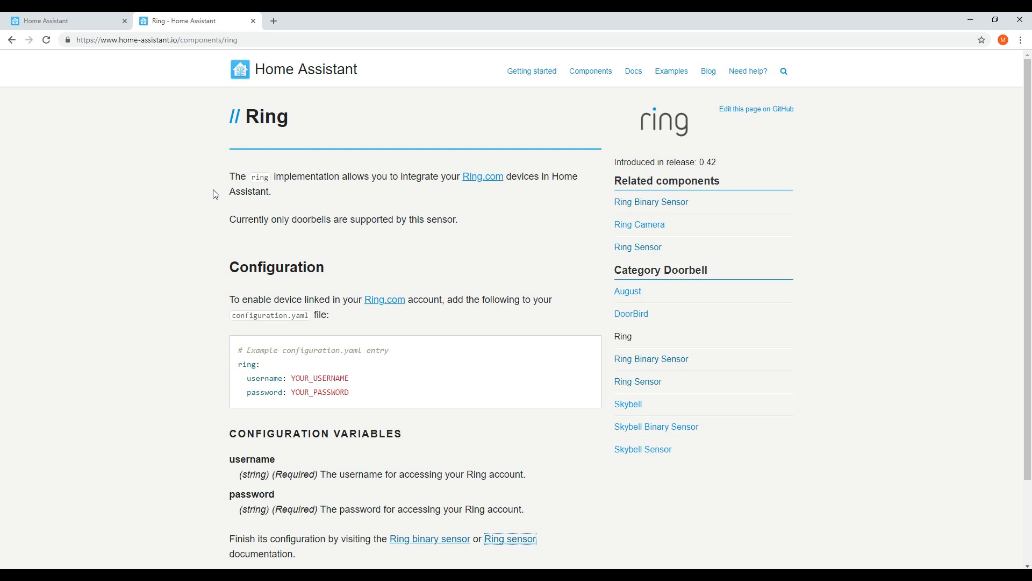
pyautogui.moveTo(203, 235)
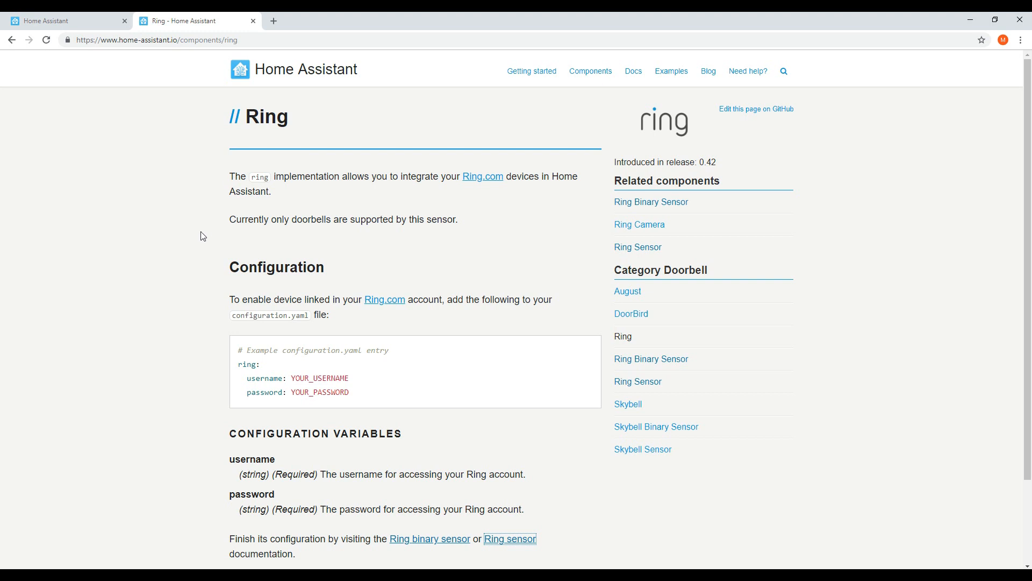
# Open the Ring Binary Sensor and Ring Sensor documentation links in new tabs
pyautogui.scroll(-3)
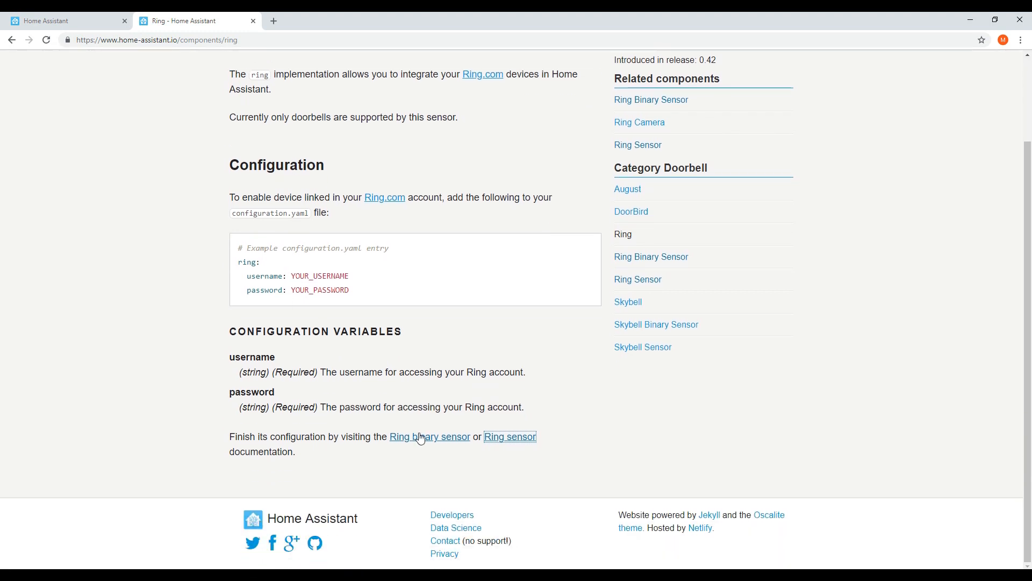
pyautogui.click(429, 435)
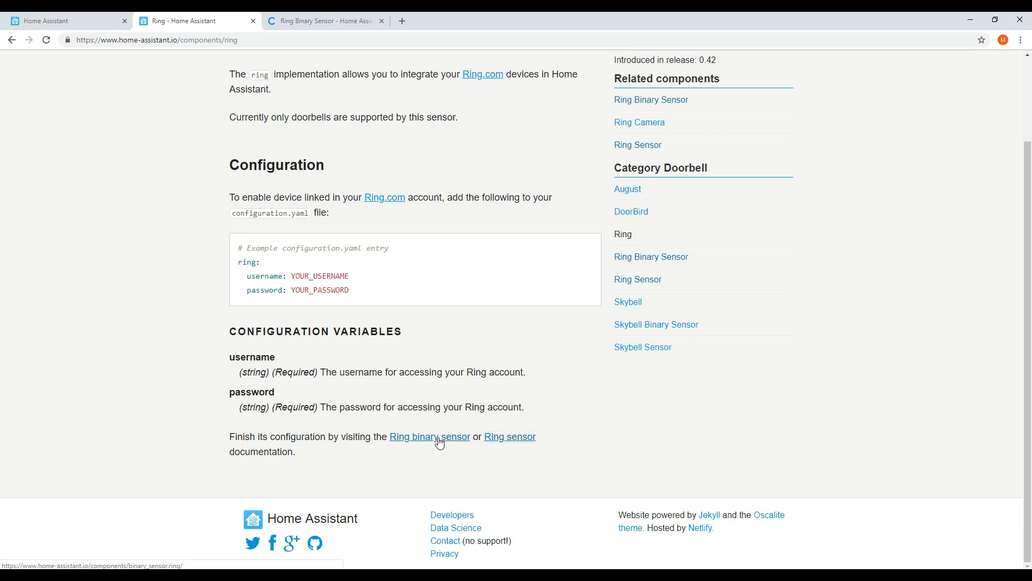
pyautogui.click(429, 436)
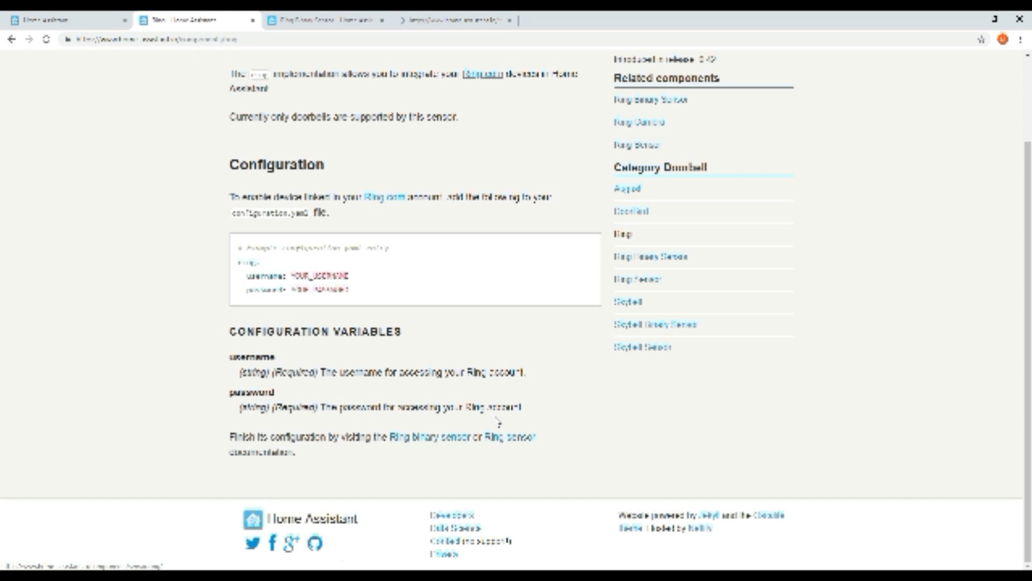
# View the Ring Binary Sensor page, then the Ring Sensor page
pyautogui.click(323, 21)
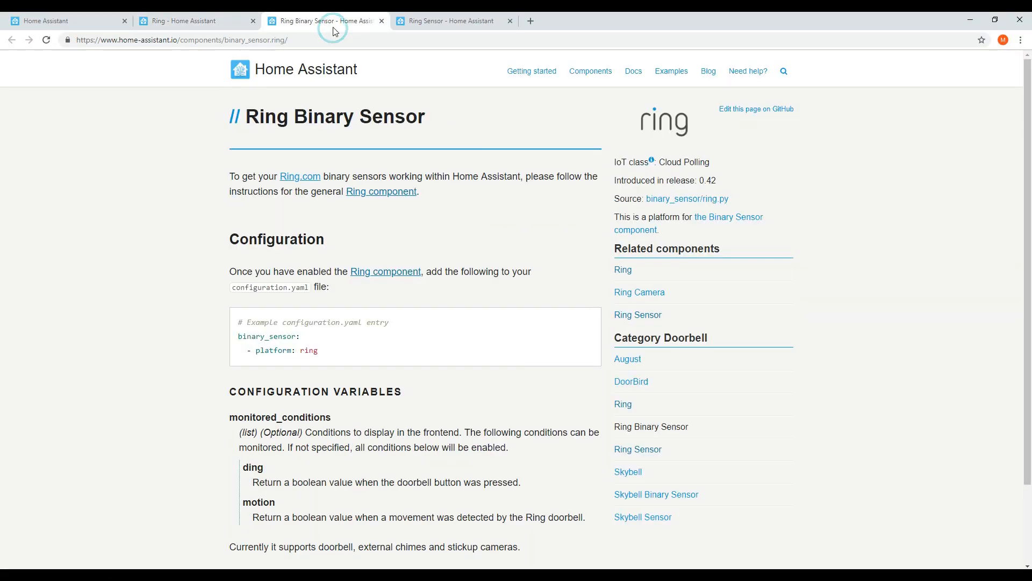
pyautogui.moveTo(149, 237)
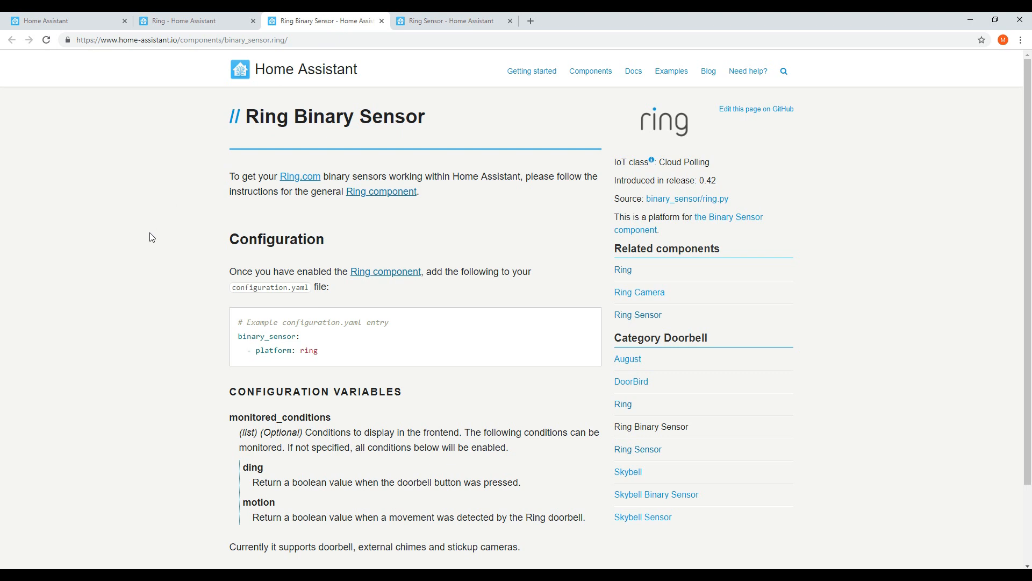
pyautogui.scroll(-3)
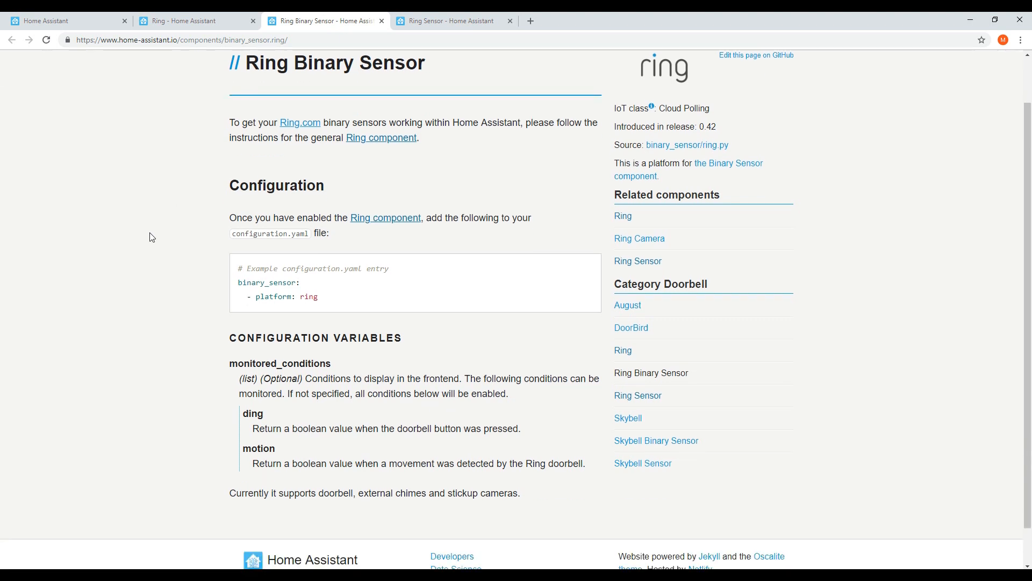
pyautogui.click(450, 20)
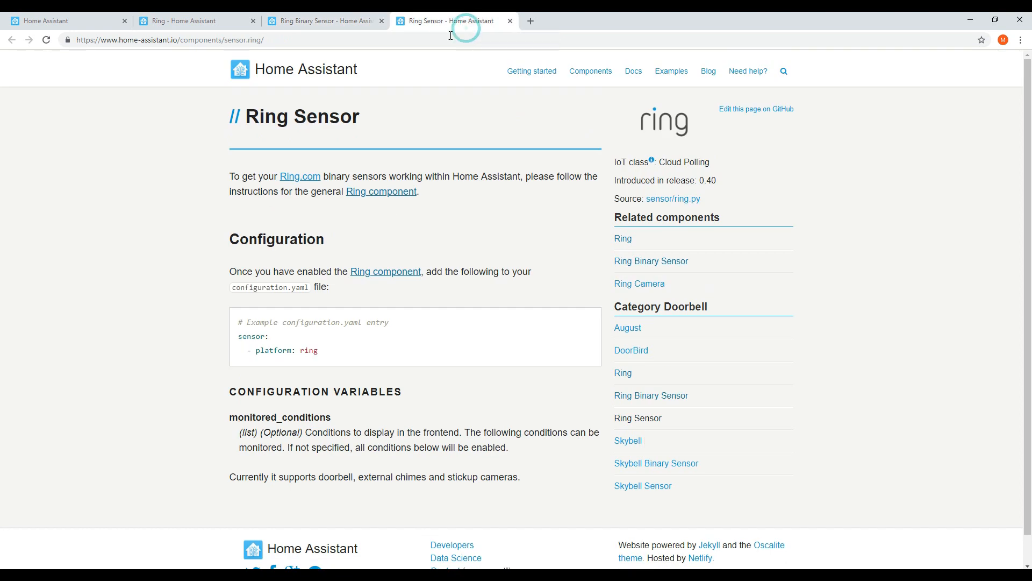
pyautogui.moveTo(571, 252)
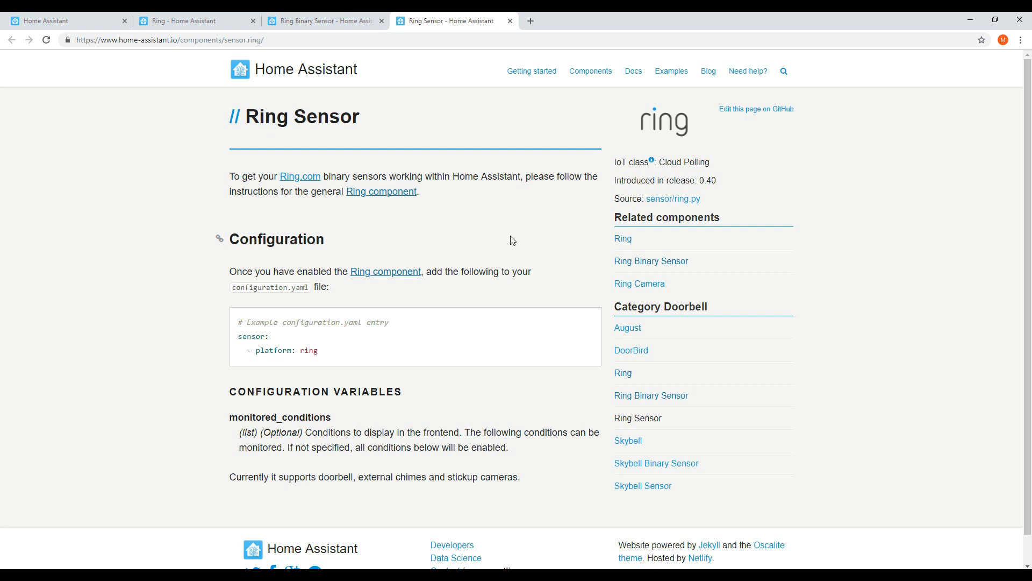
# Switch to the local Home Assistant dashboard tab
pyautogui.click(60, 20)
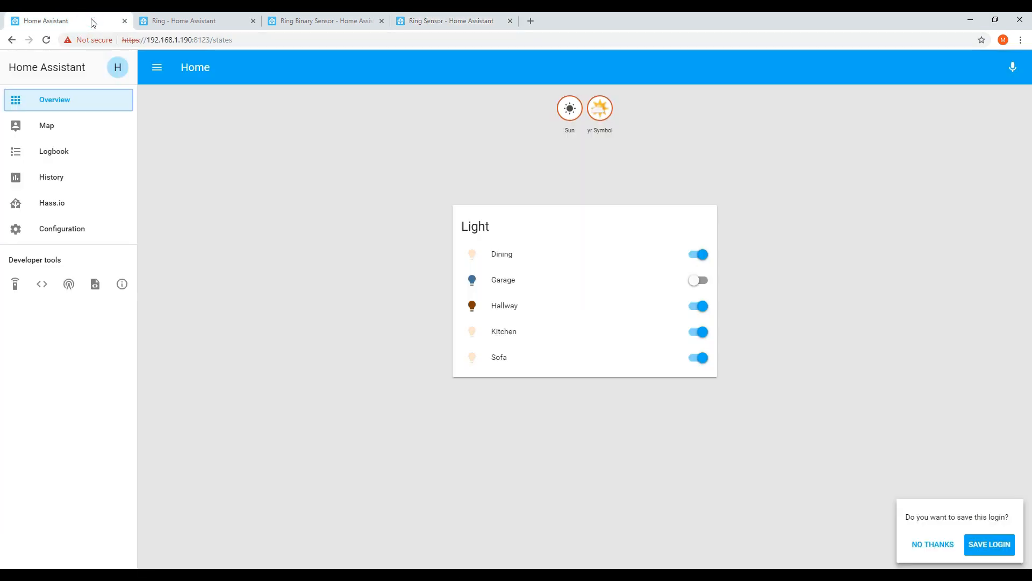
pyautogui.moveTo(137, 35)
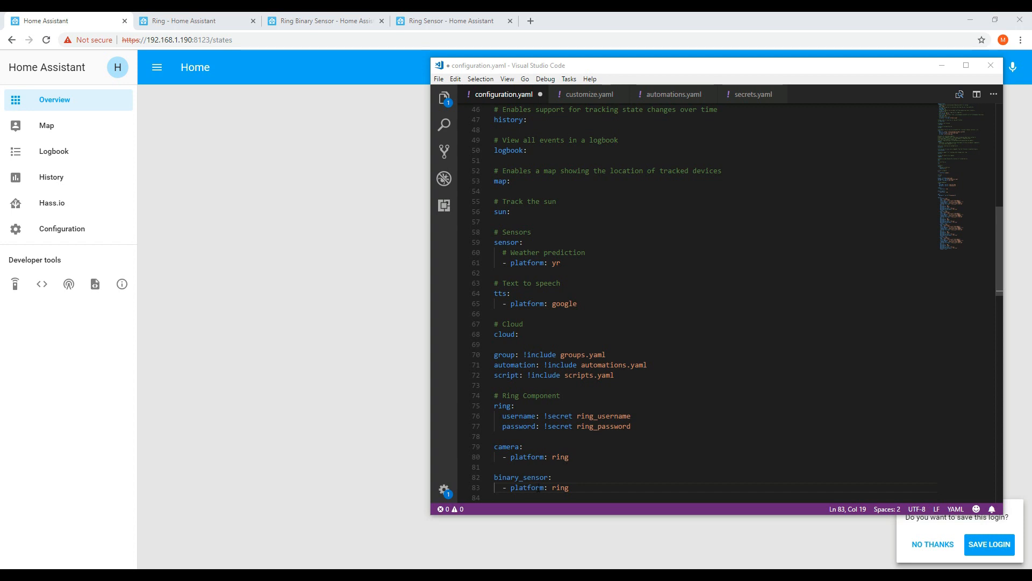
pyautogui.moveTo(965, 530)
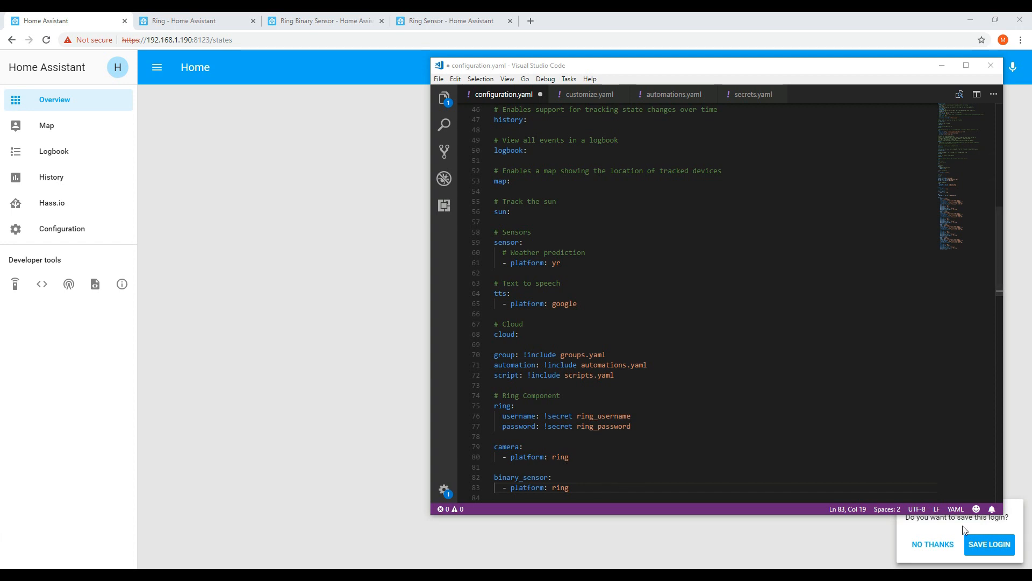
pyautogui.moveTo(212, 187)
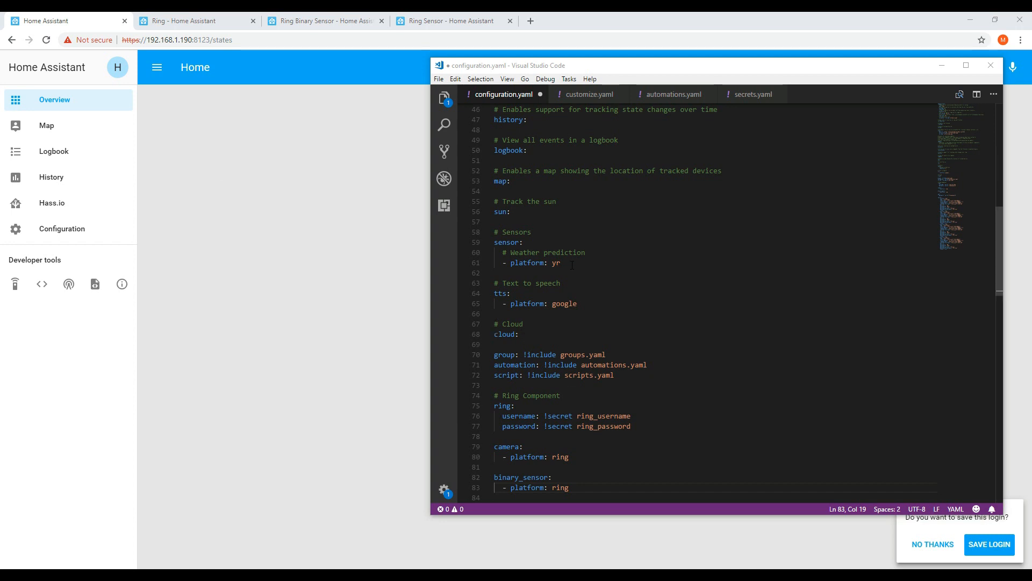
# Add '- platform: ring' under the sensor section after yr and save configuration.yaml
pyautogui.press('enter')
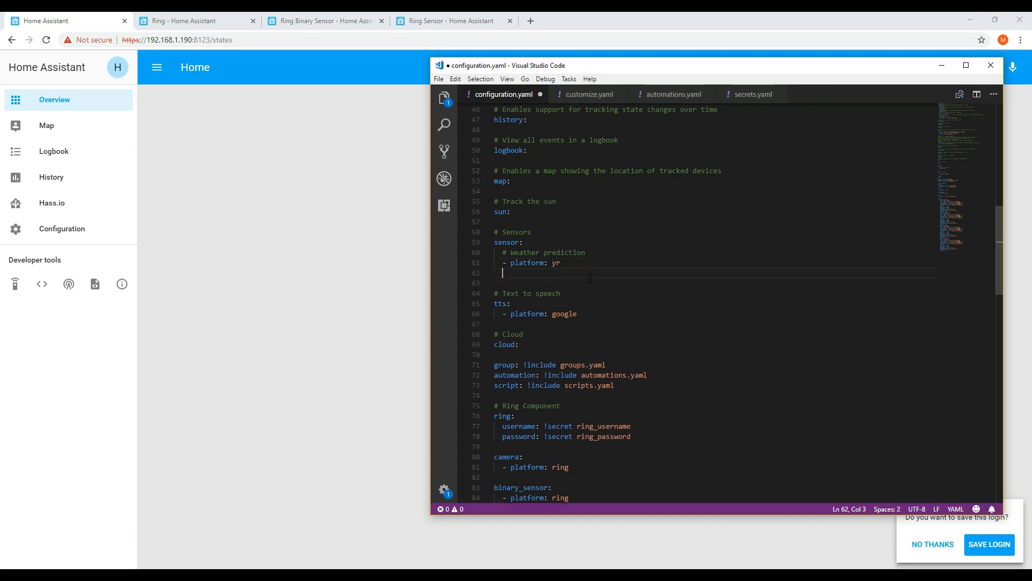
pyautogui.write('- platform:')
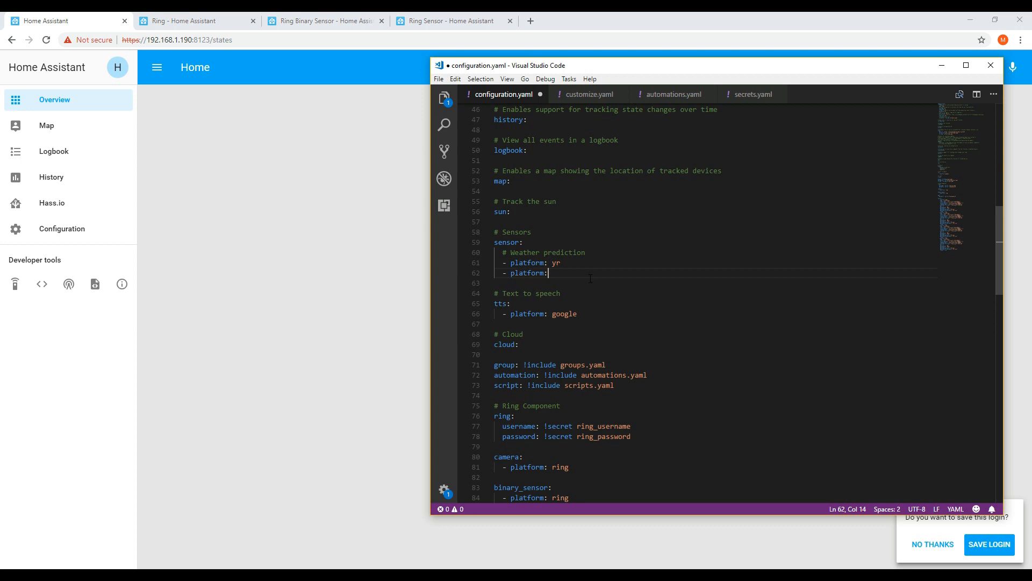
pyautogui.write('e')
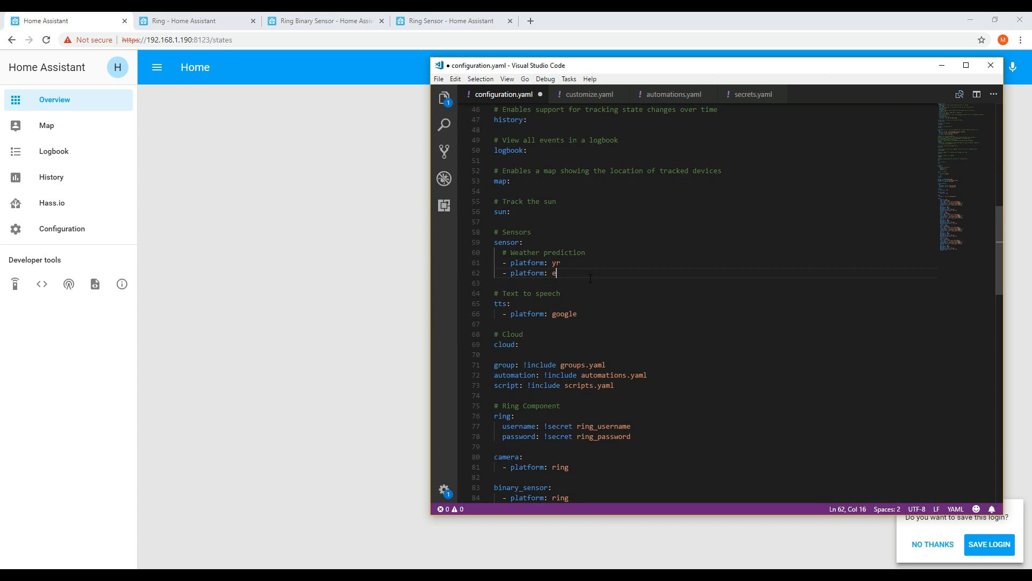
pyautogui.write('ring')
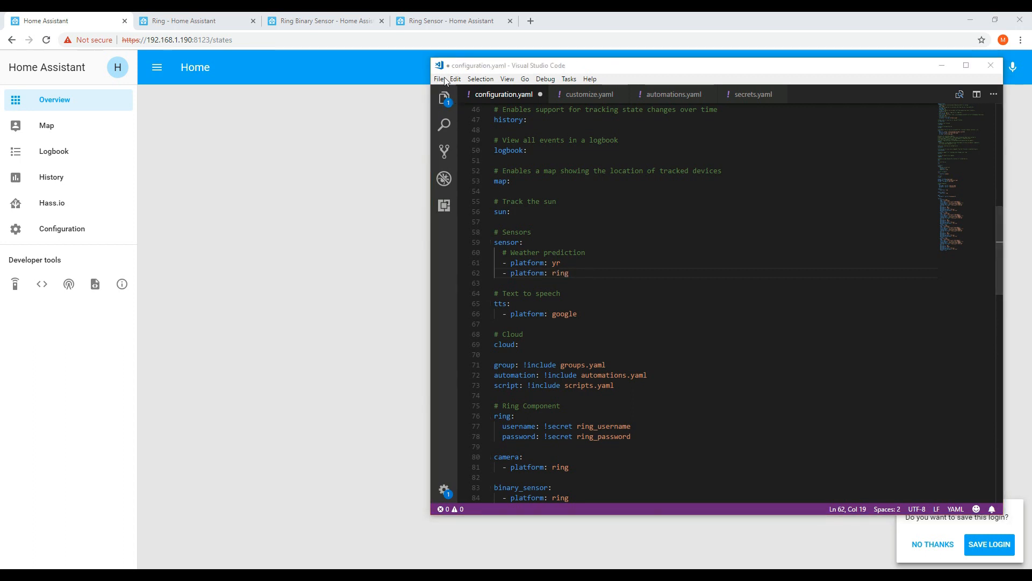
pyautogui.click(439, 78)
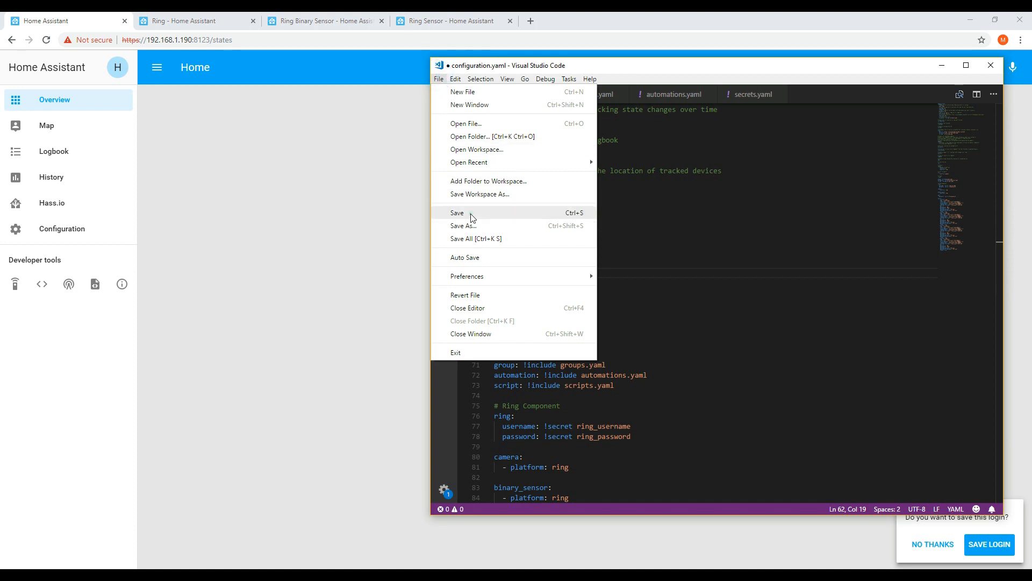
pyautogui.click(455, 212)
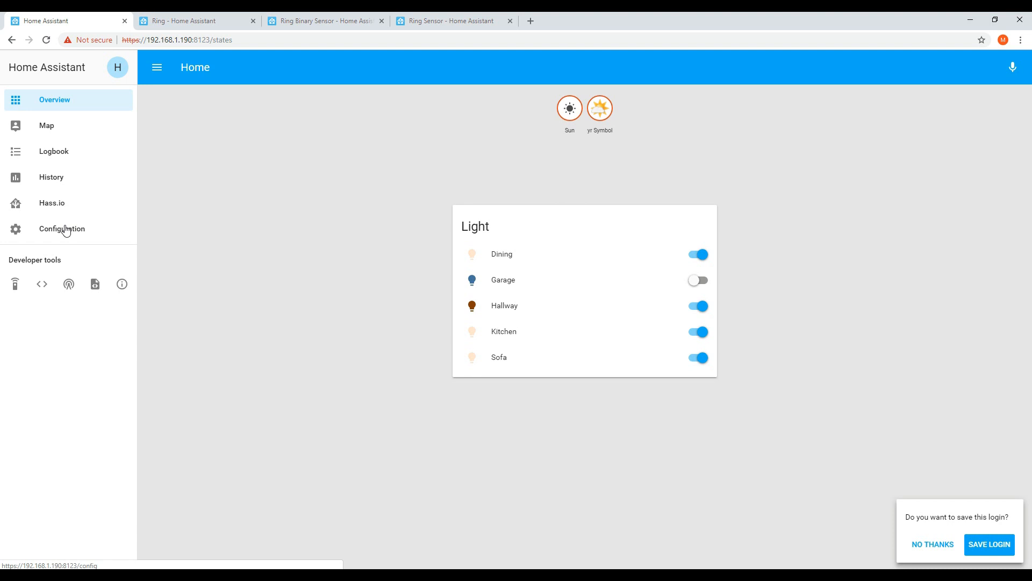
# Restart the Home Assistant server from Configuration > General server management
pyautogui.click(62, 228)
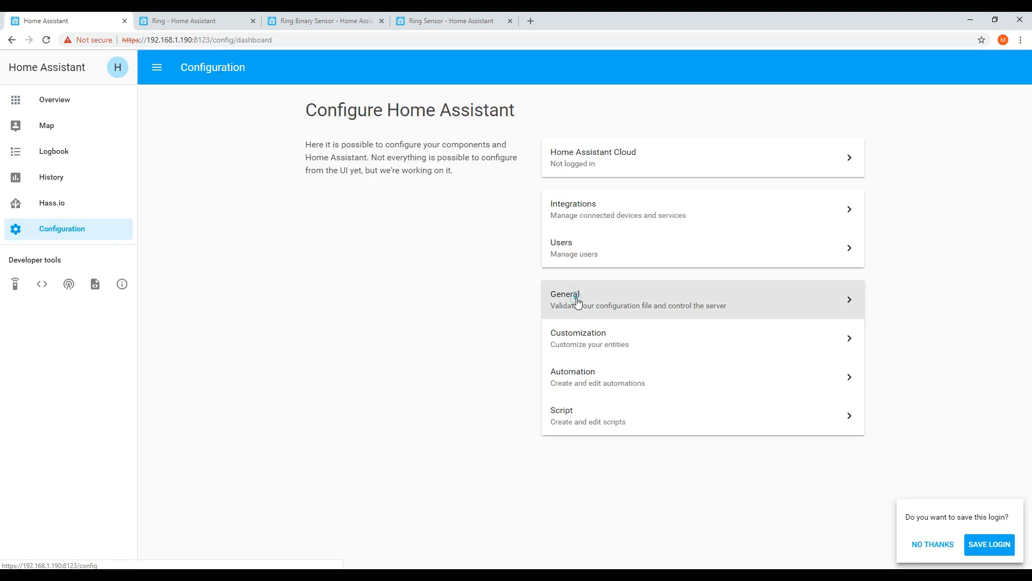
pyautogui.click(577, 299)
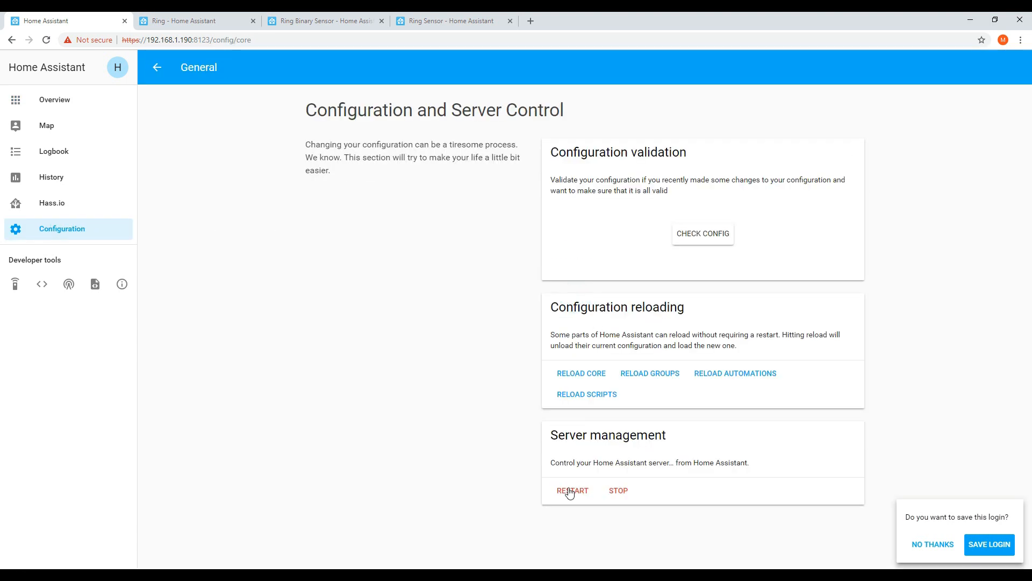
pyautogui.click(571, 491)
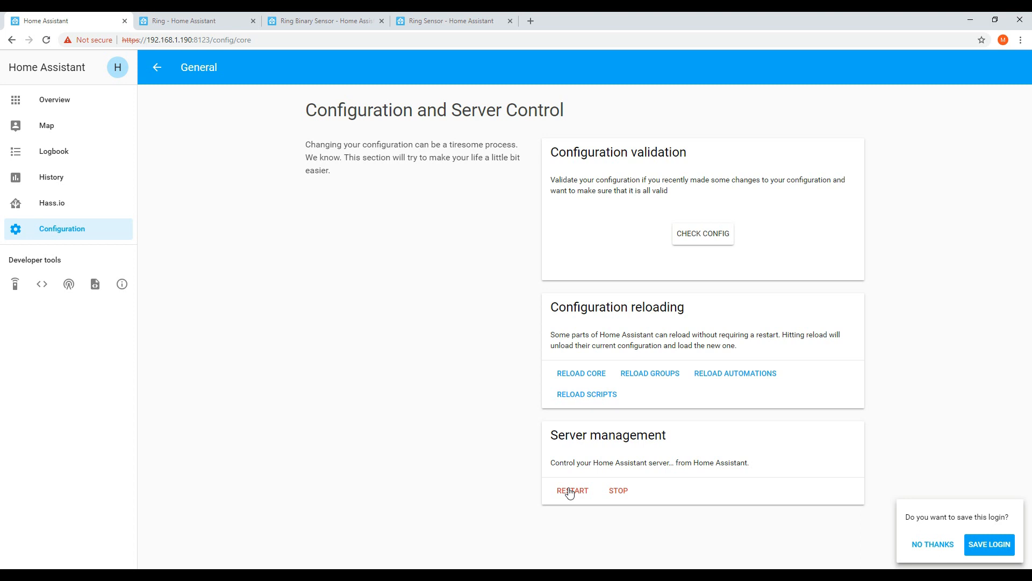
pyautogui.click(54, 99)
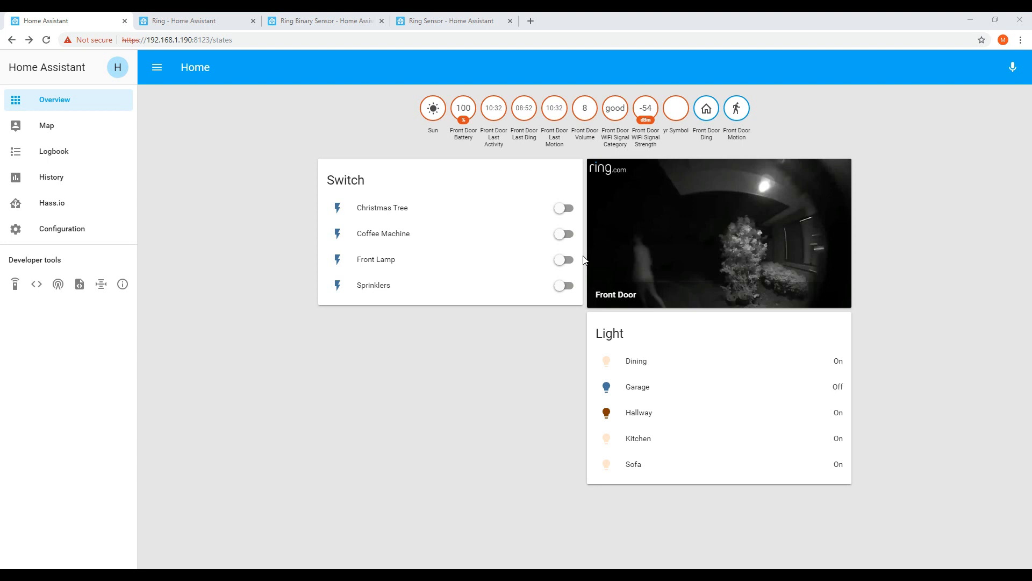
pyautogui.moveTo(561, 252)
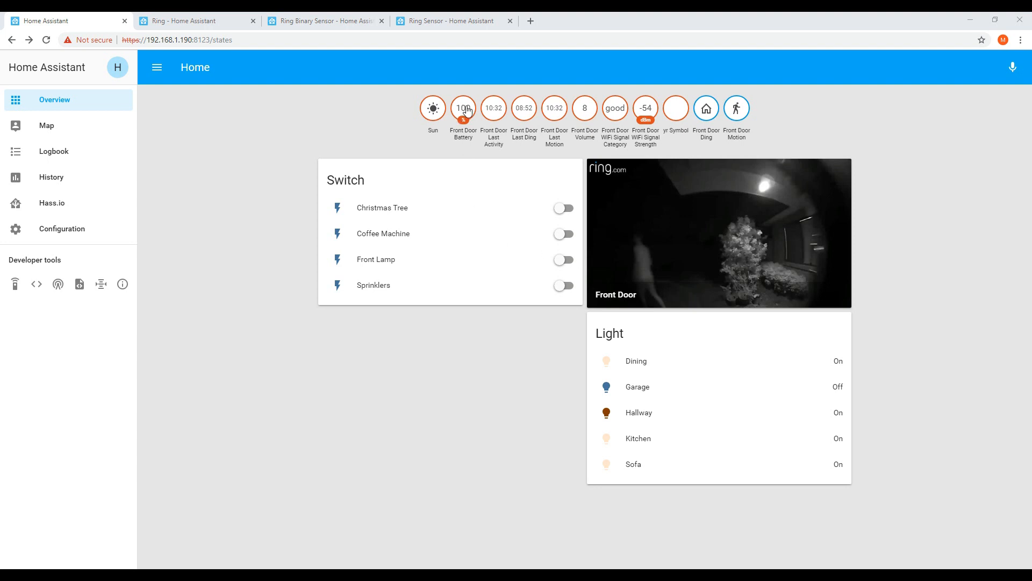
pyautogui.click(463, 107)
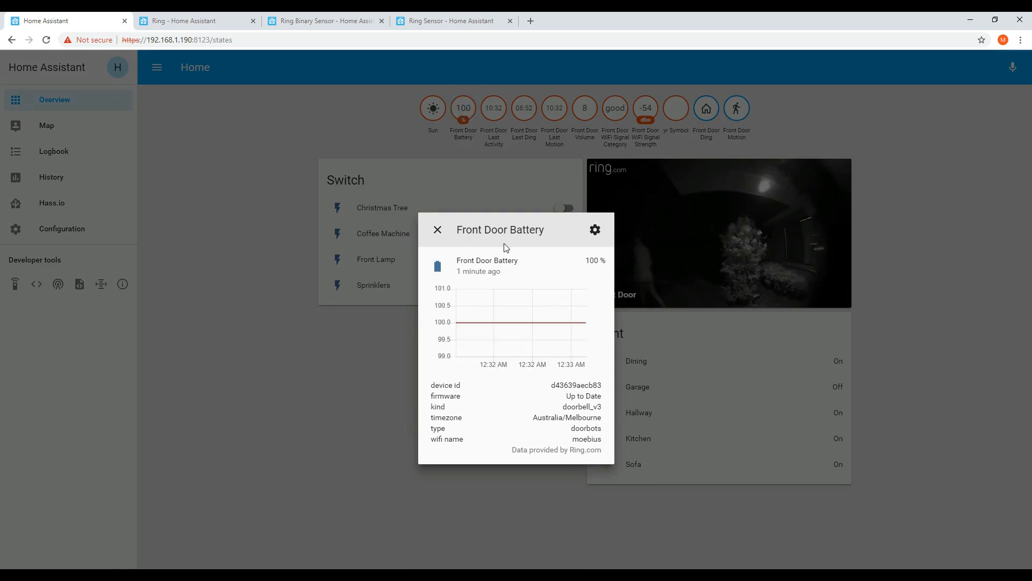
pyautogui.moveTo(517, 250)
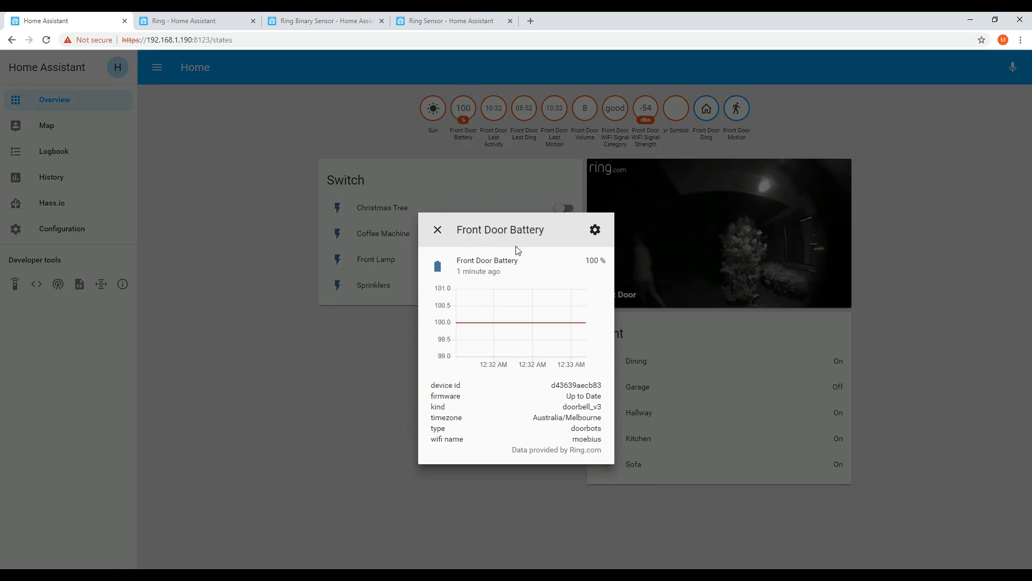
pyautogui.moveTo(508, 245)
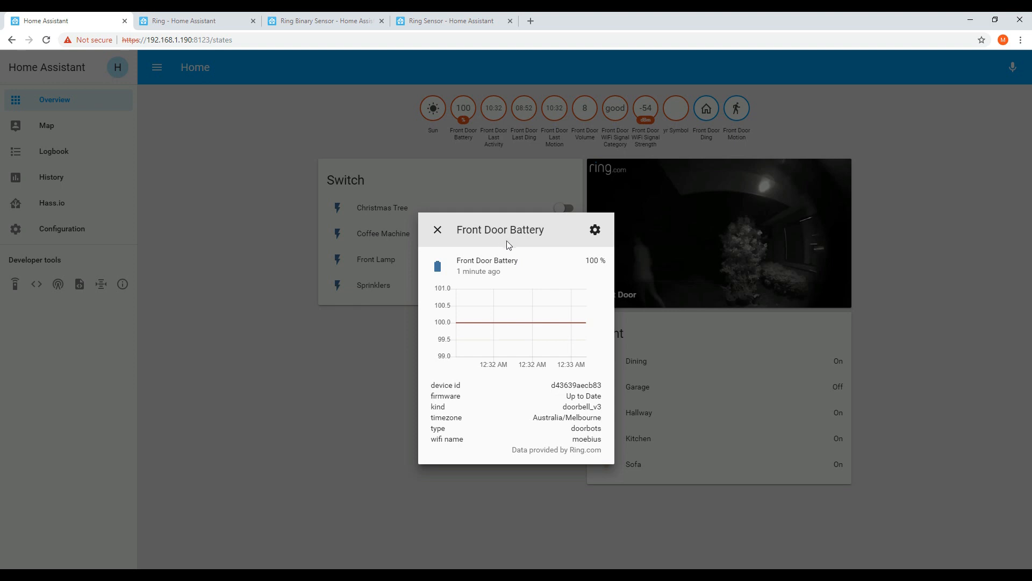
pyautogui.moveTo(437, 232)
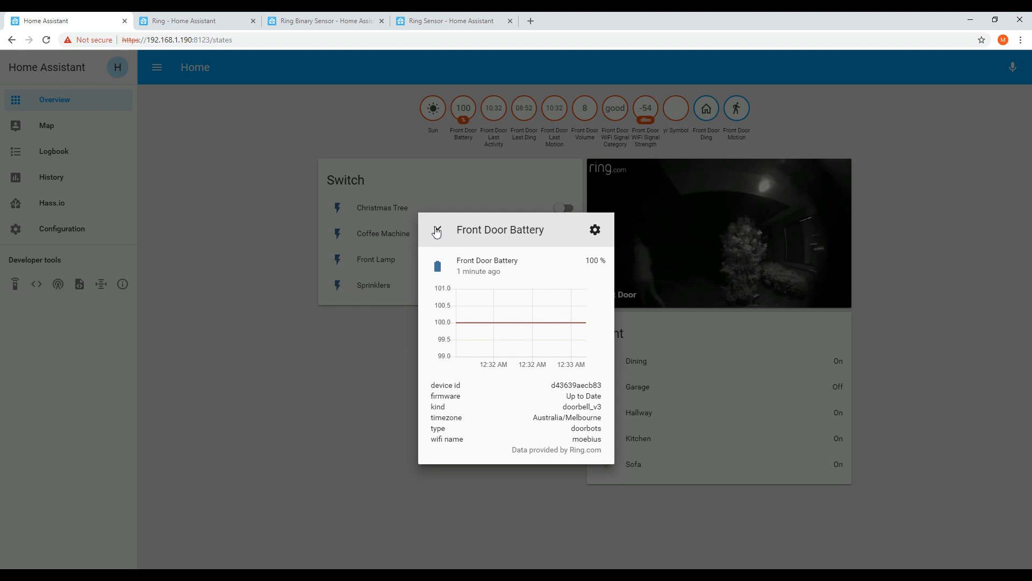
pyautogui.click(494, 108)
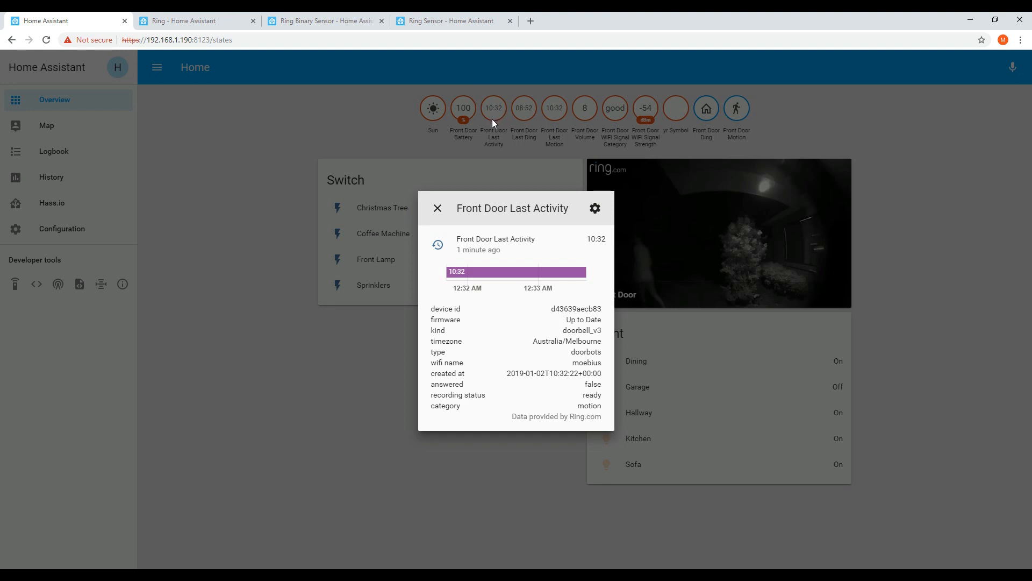
pyautogui.moveTo(426, 164)
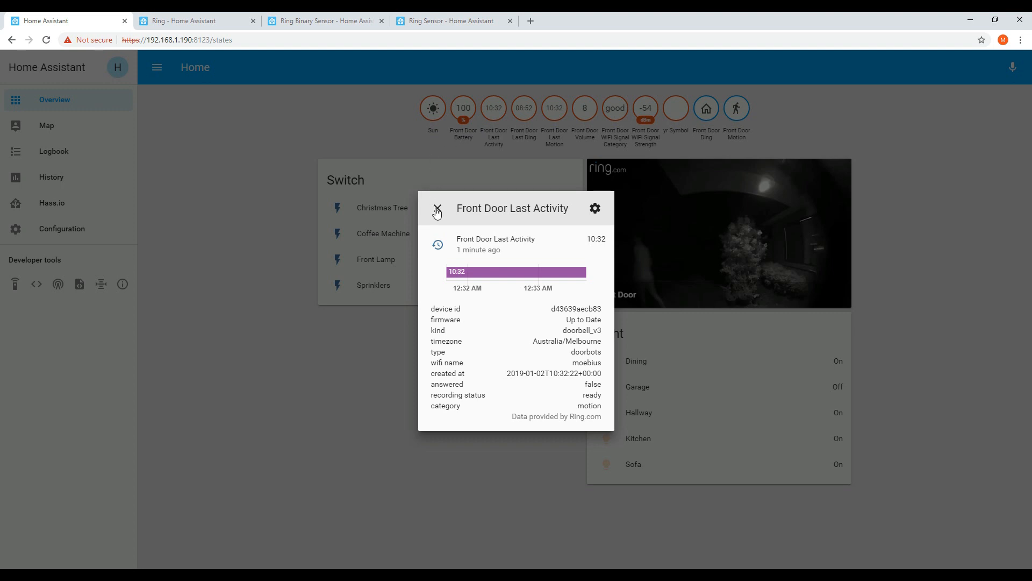
pyautogui.click(437, 211)
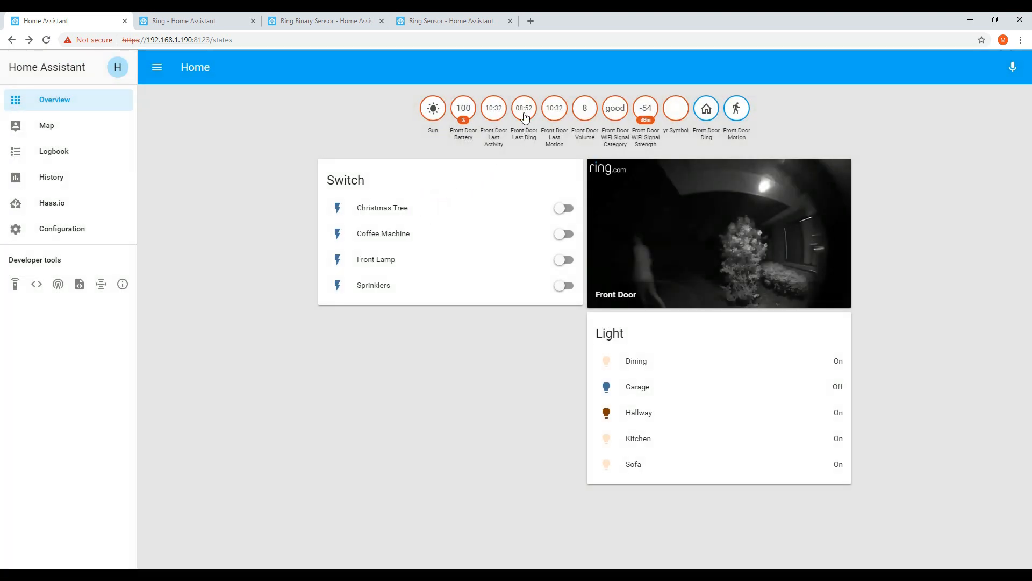
pyautogui.click(524, 108)
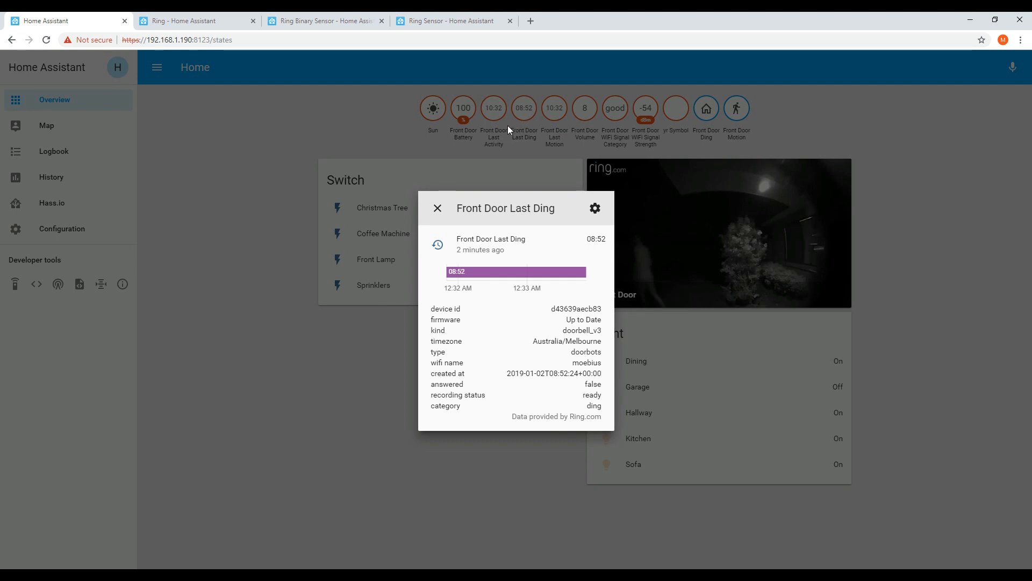
pyautogui.moveTo(462, 158)
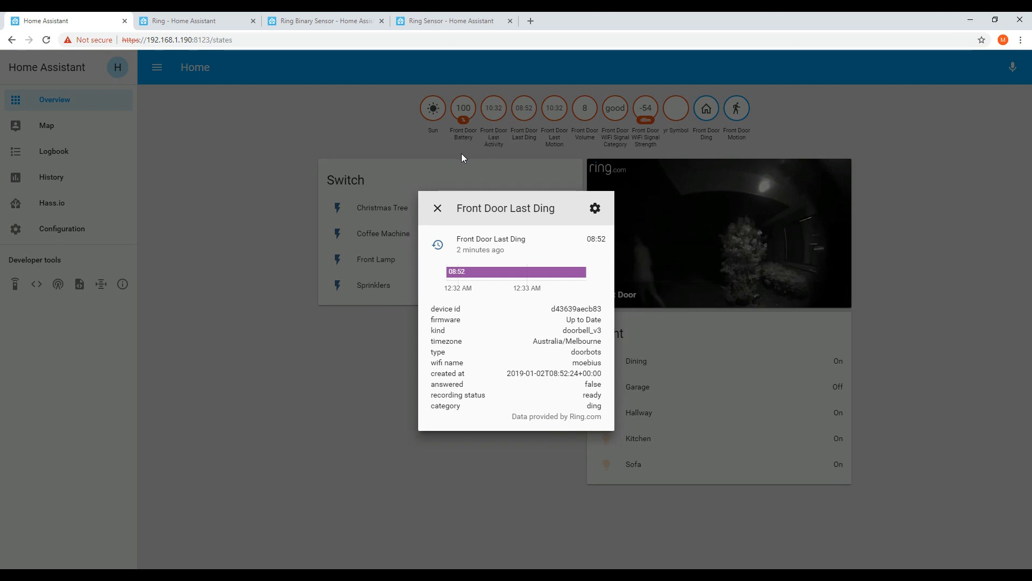
pyautogui.moveTo(435, 214)
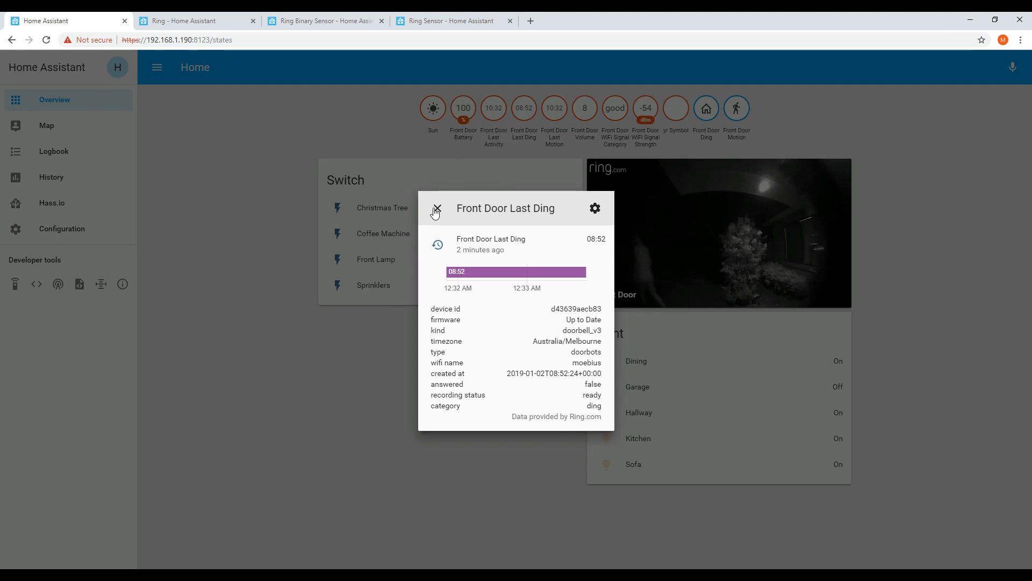
pyautogui.click(435, 208)
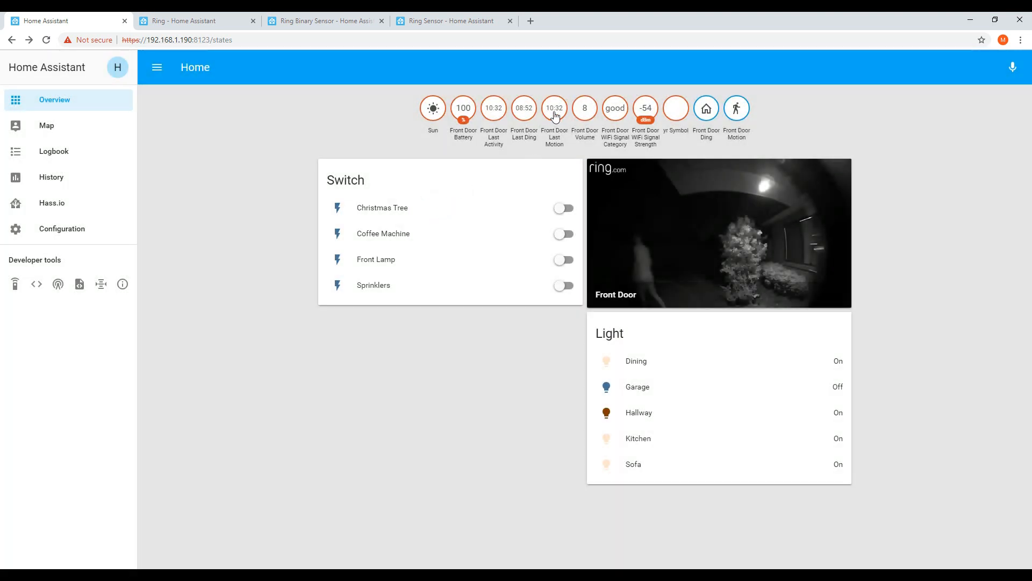
pyautogui.click(554, 107)
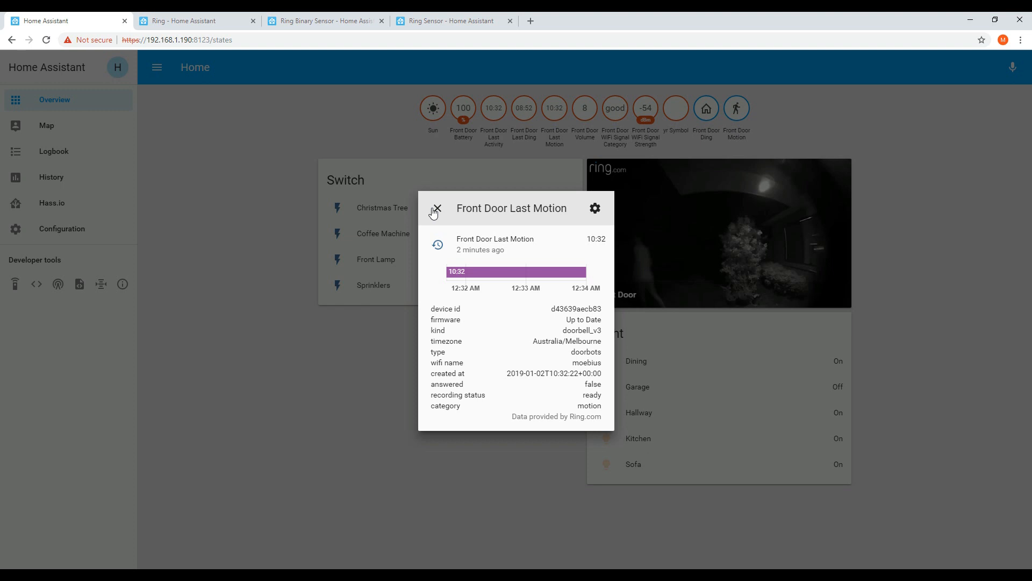
pyautogui.click(435, 208)
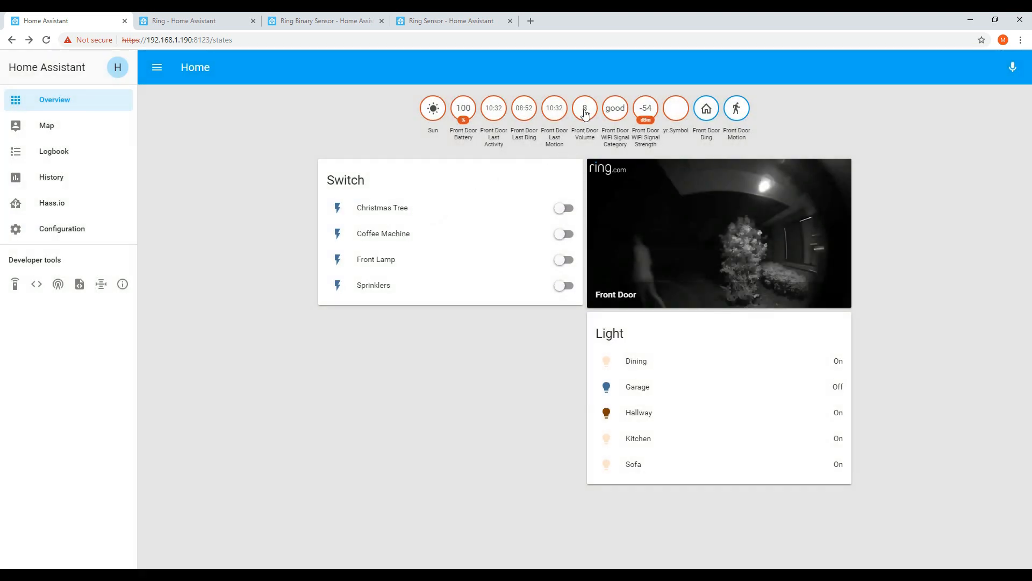
pyautogui.click(584, 108)
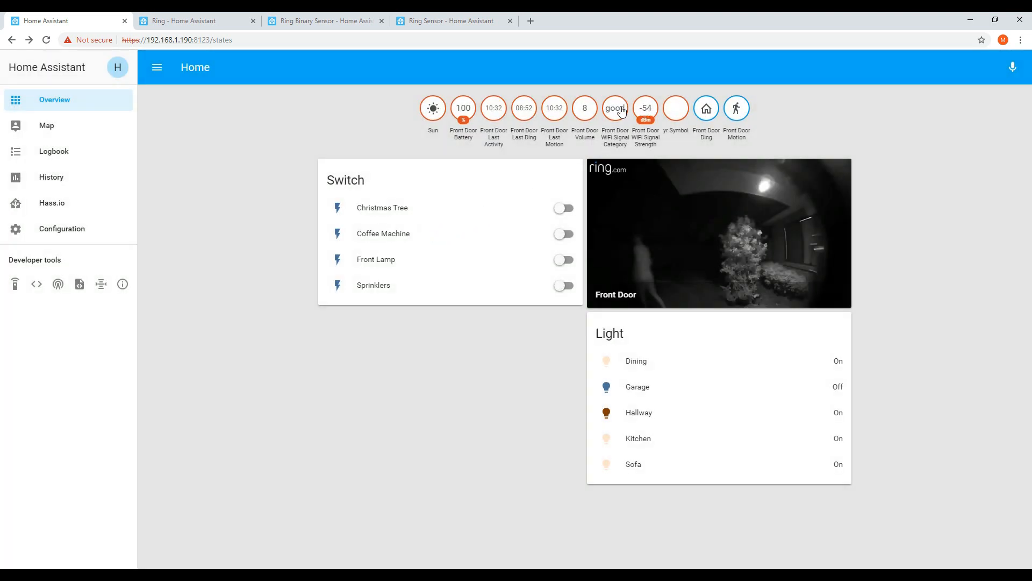
pyautogui.click(614, 108)
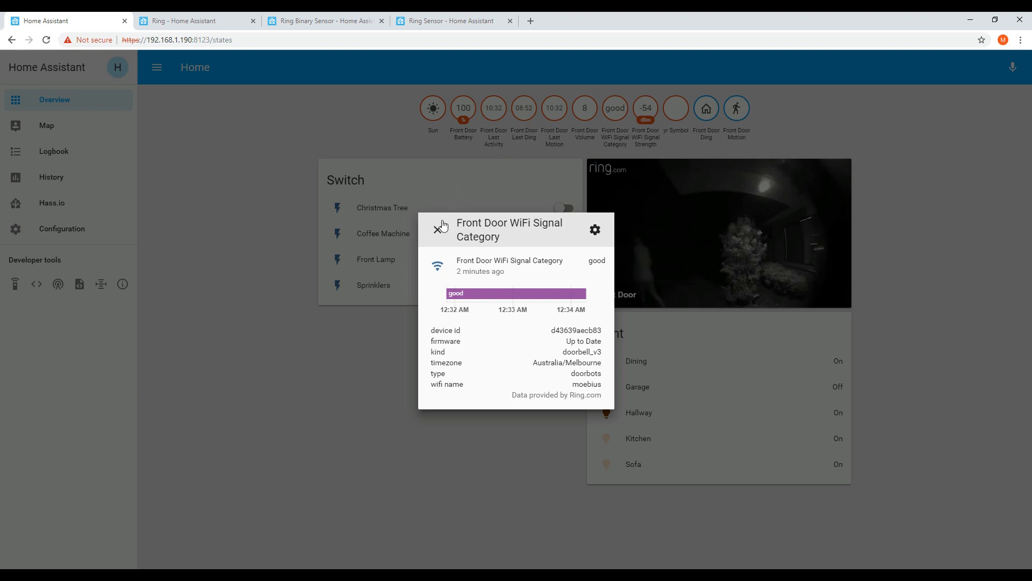
pyautogui.click(440, 226)
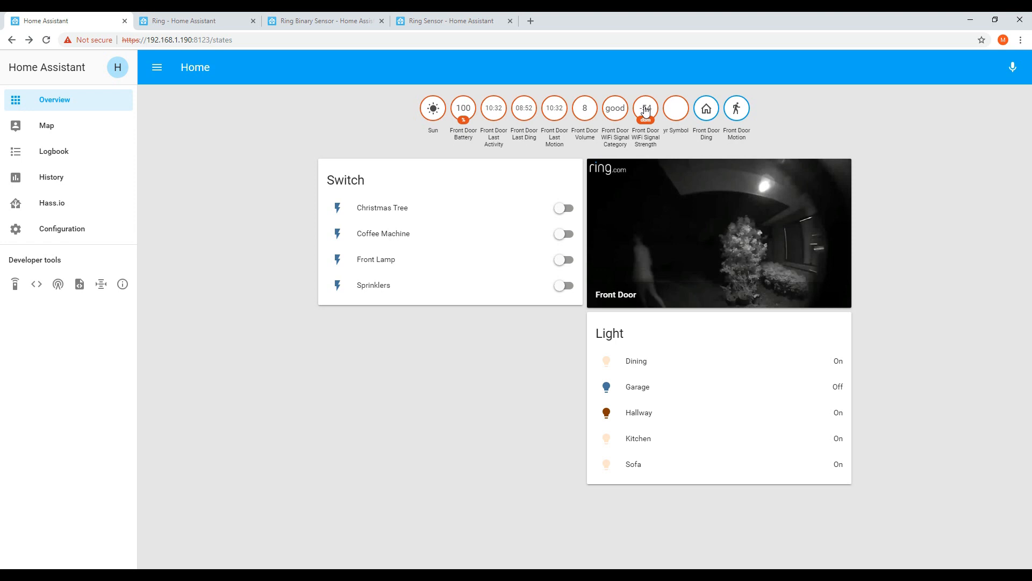
pyautogui.click(645, 108)
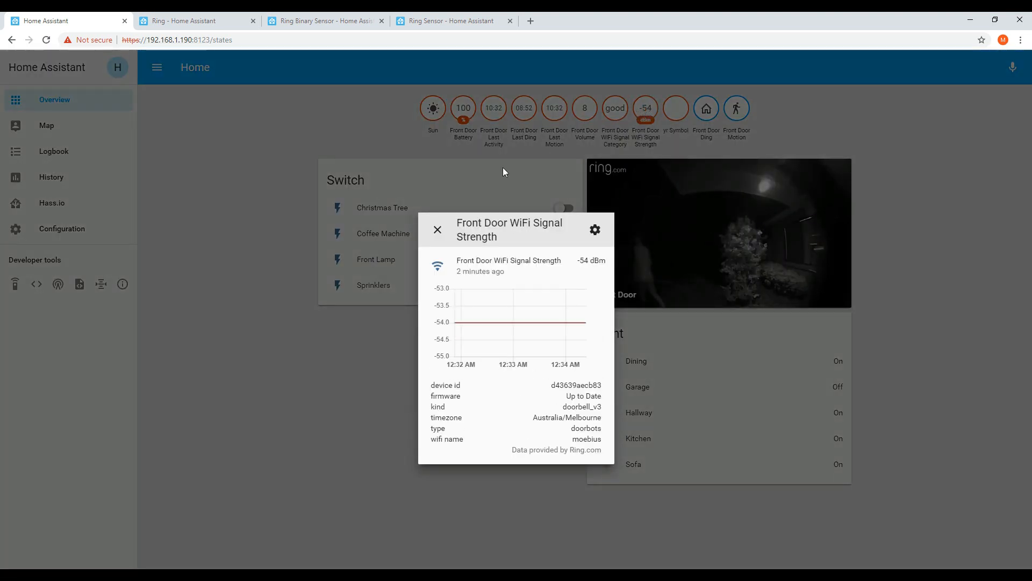
pyautogui.moveTo(437, 232)
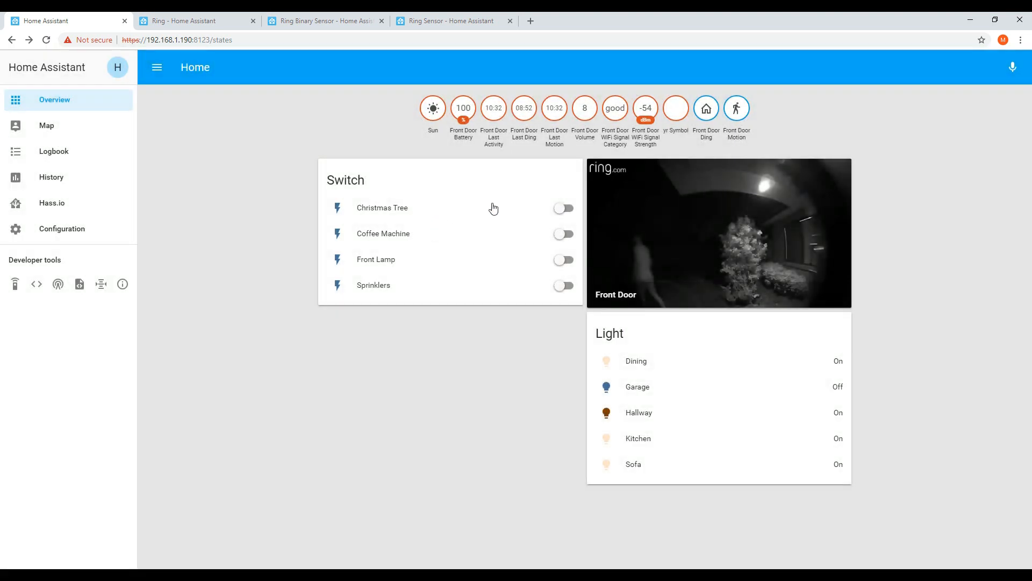
pyautogui.moveTo(736, 112)
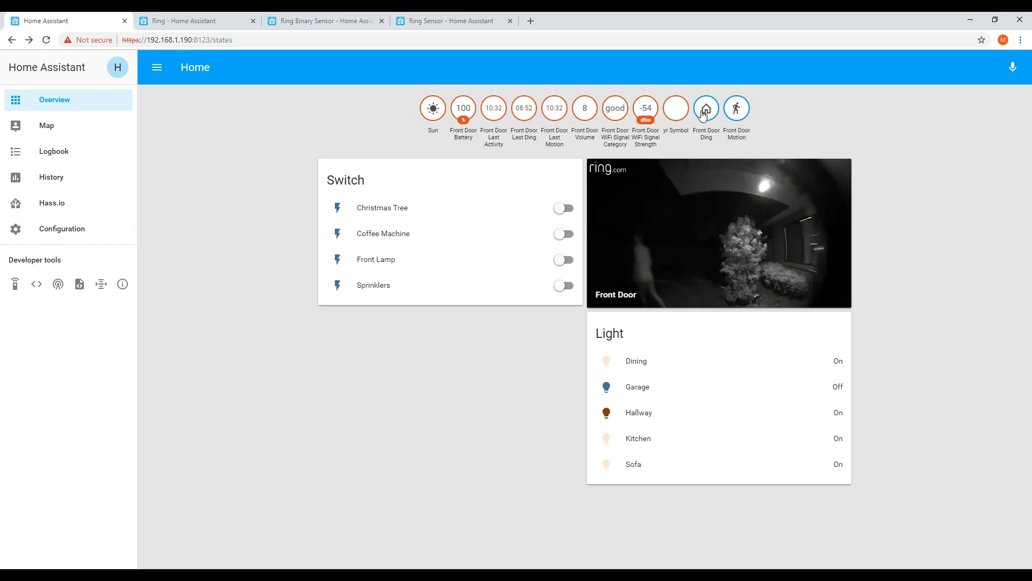
pyautogui.click(706, 108)
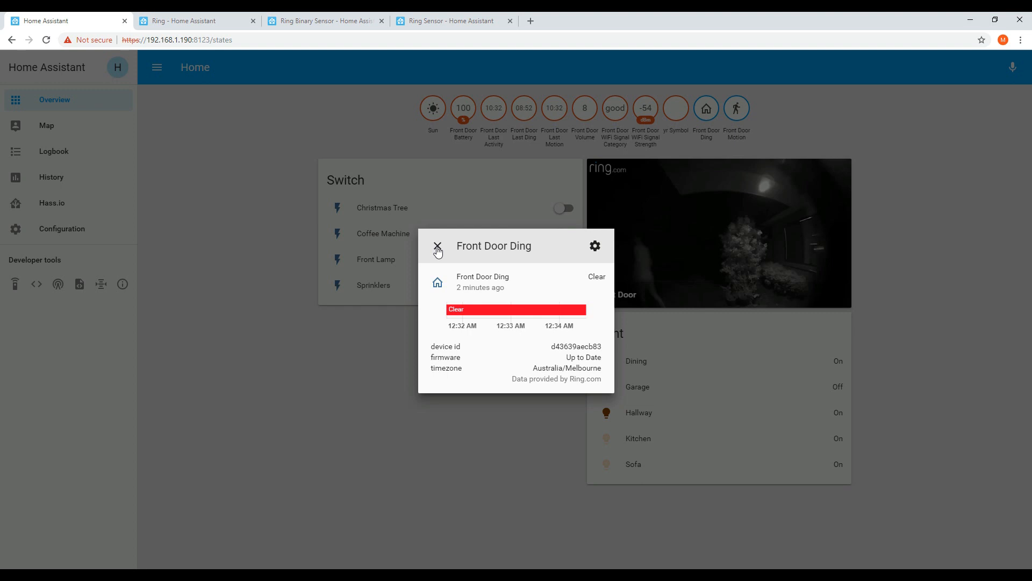
pyautogui.click(735, 107)
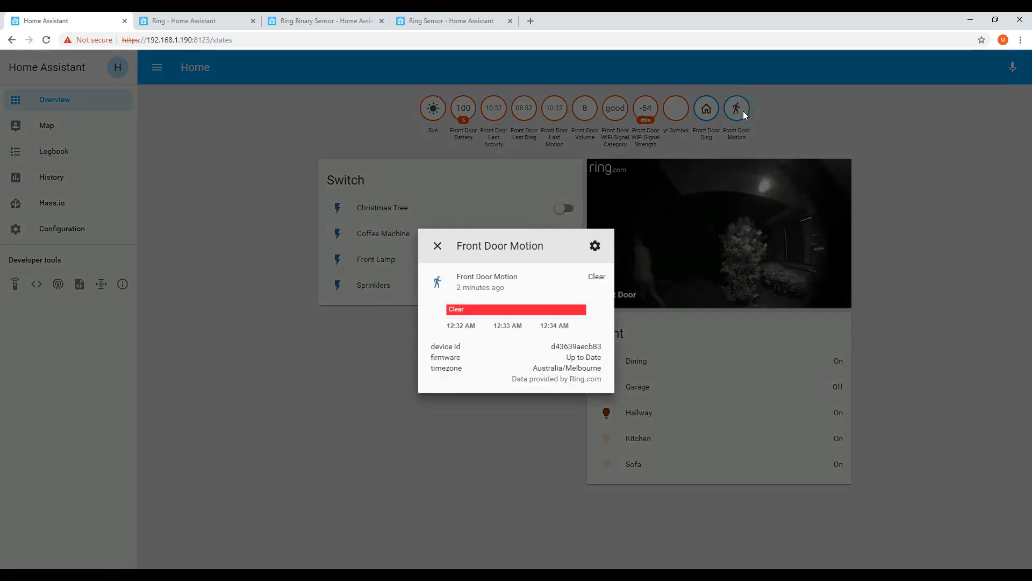
pyautogui.moveTo(489, 310)
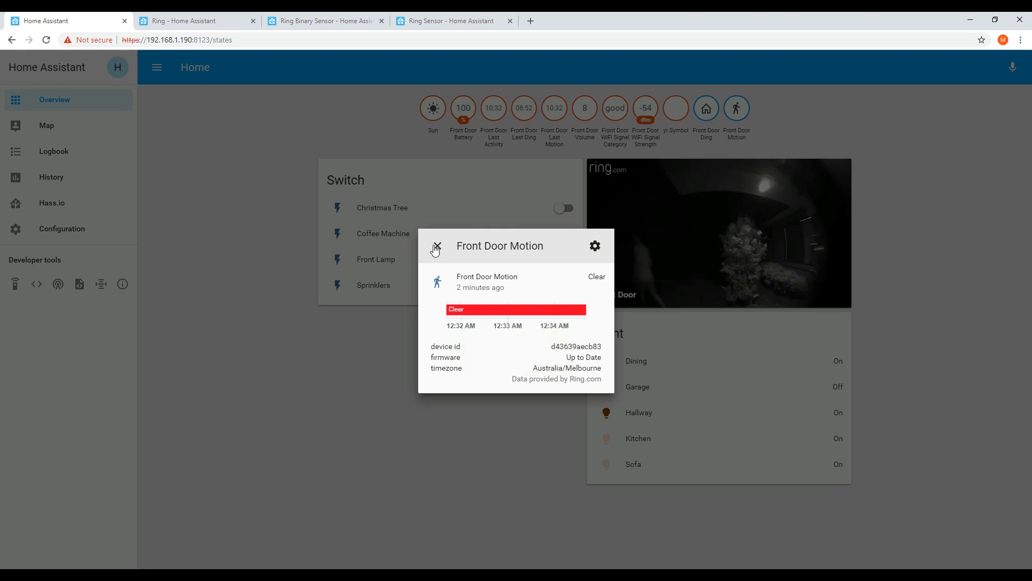
pyautogui.click(436, 245)
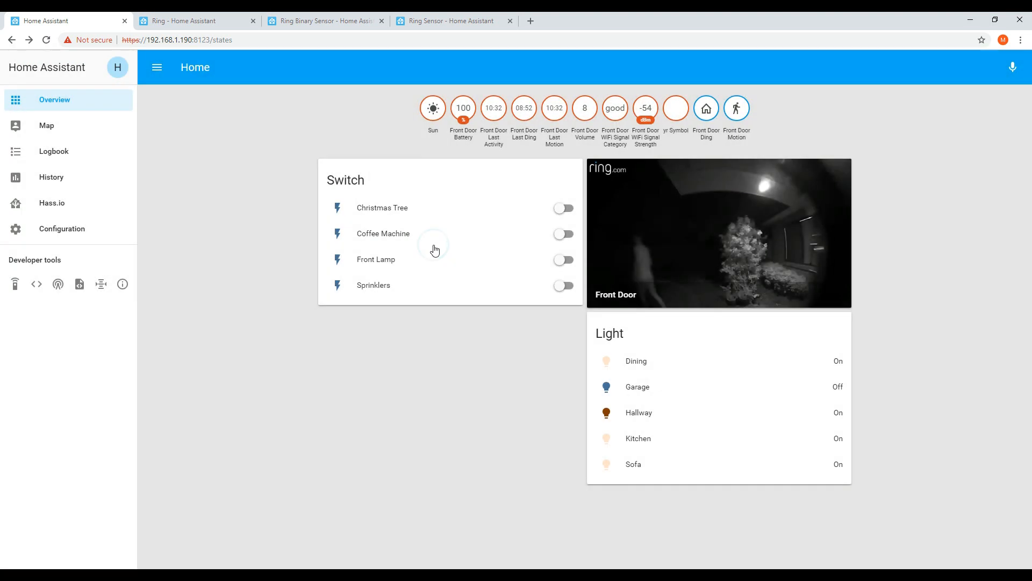
pyautogui.moveTo(711, 227)
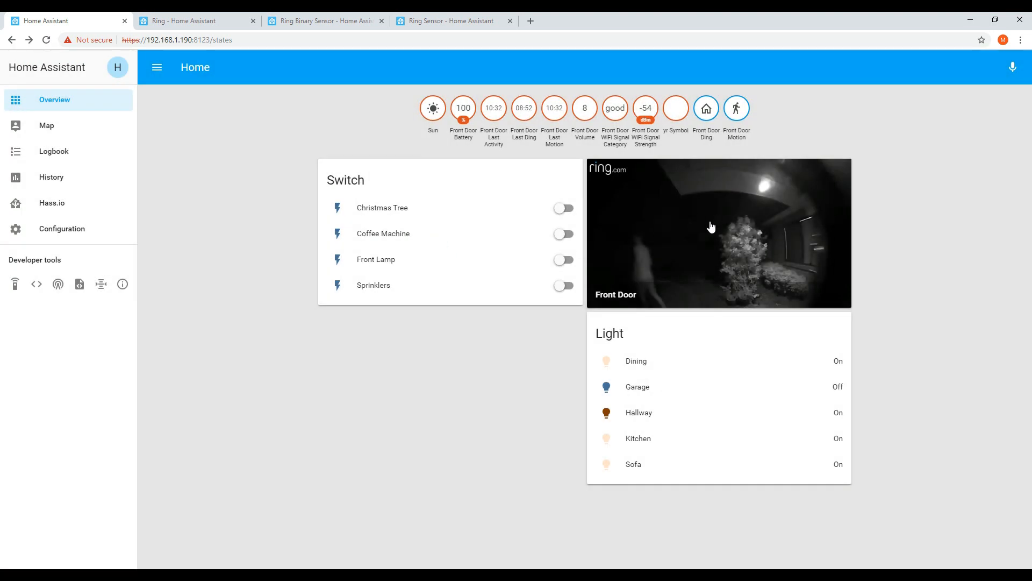
pyautogui.click(717, 230)
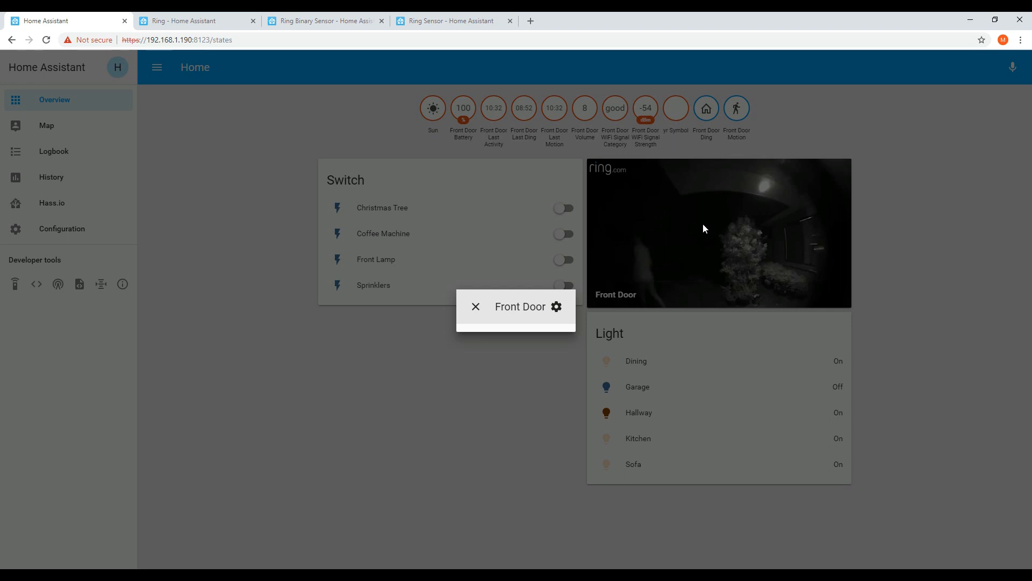
pyautogui.click(717, 234)
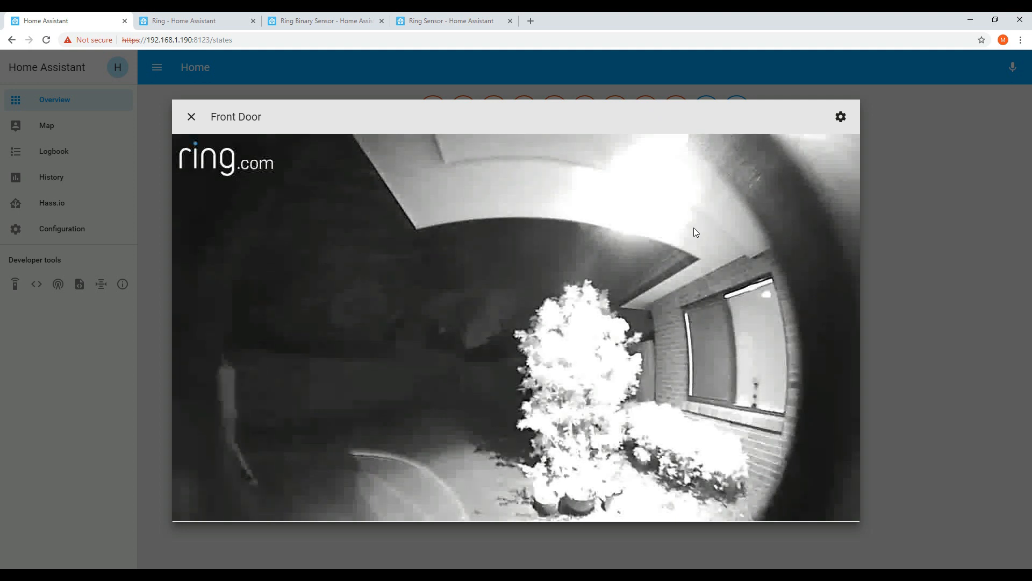
pyautogui.moveTo(638, 231)
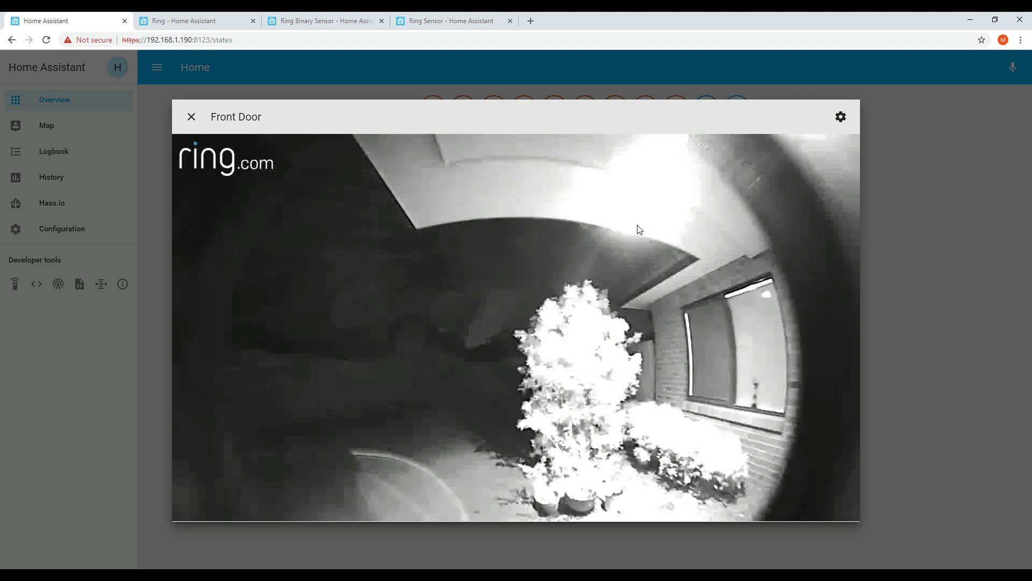
pyautogui.moveTo(201, 138)
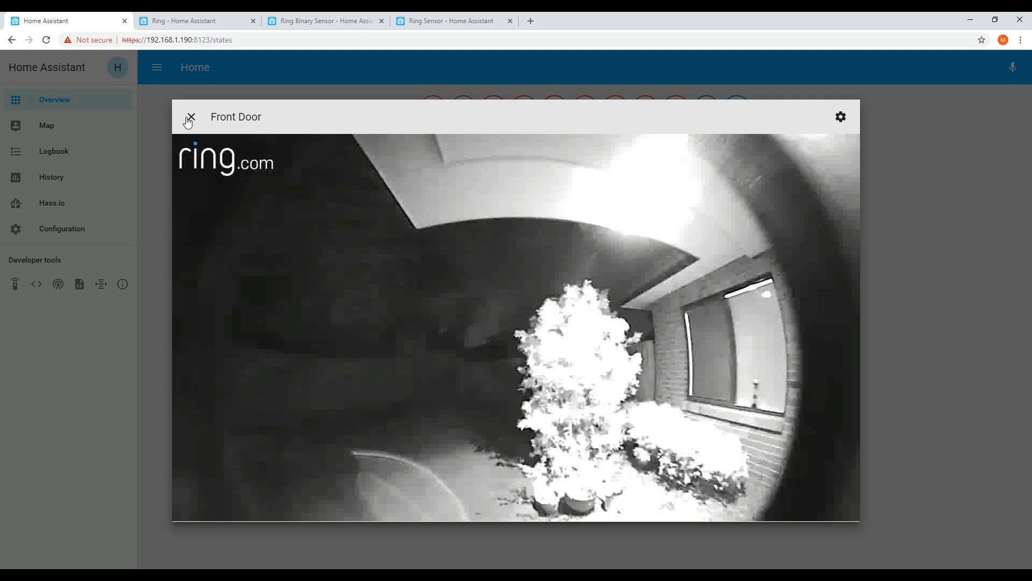
pyautogui.click(189, 117)
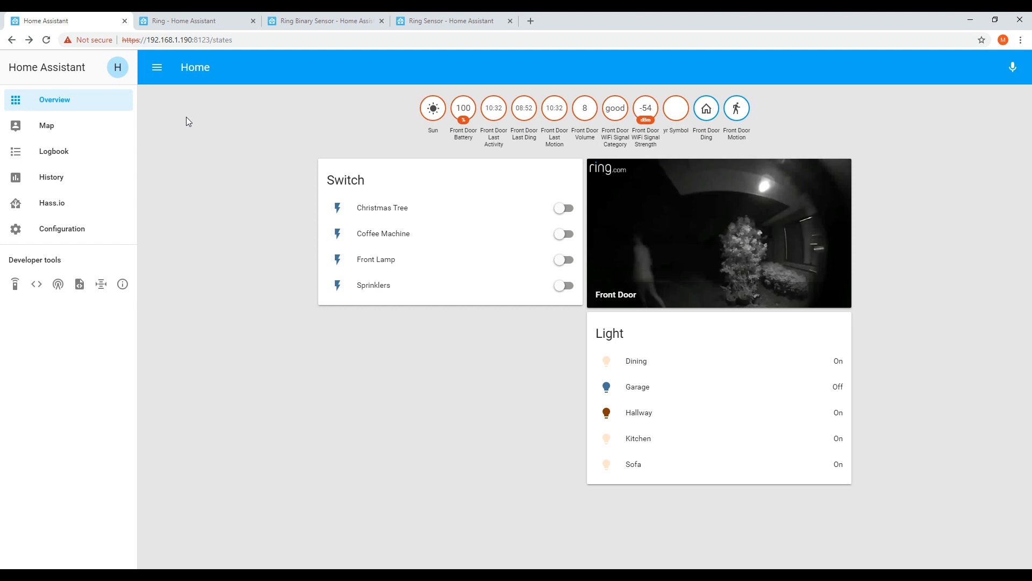
pyautogui.moveTo(583, 259)
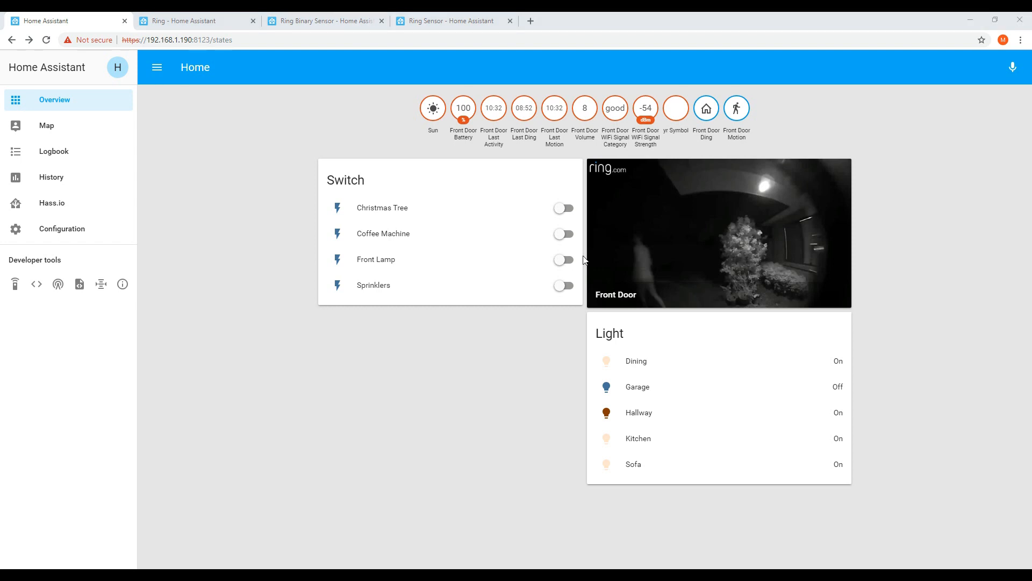